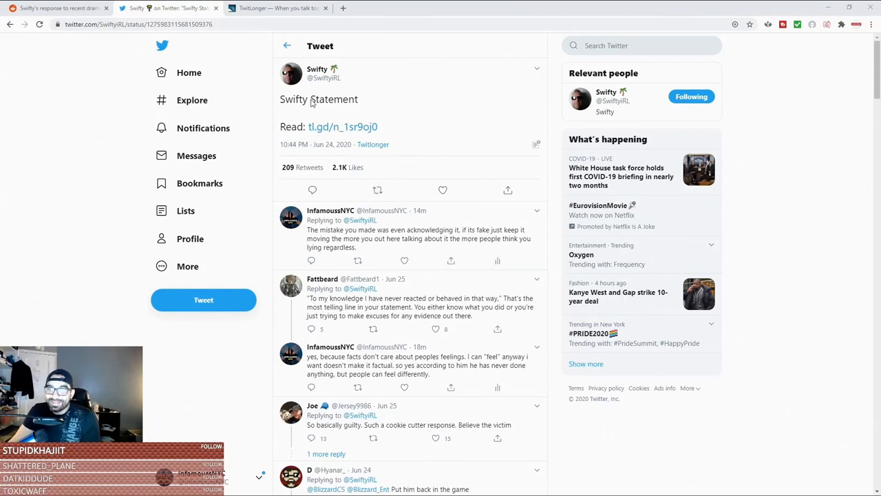
# Follow the tl.gd link in Swifty's tweet to the full TwitLonger statement.
pyautogui.doubleClick(319, 100)
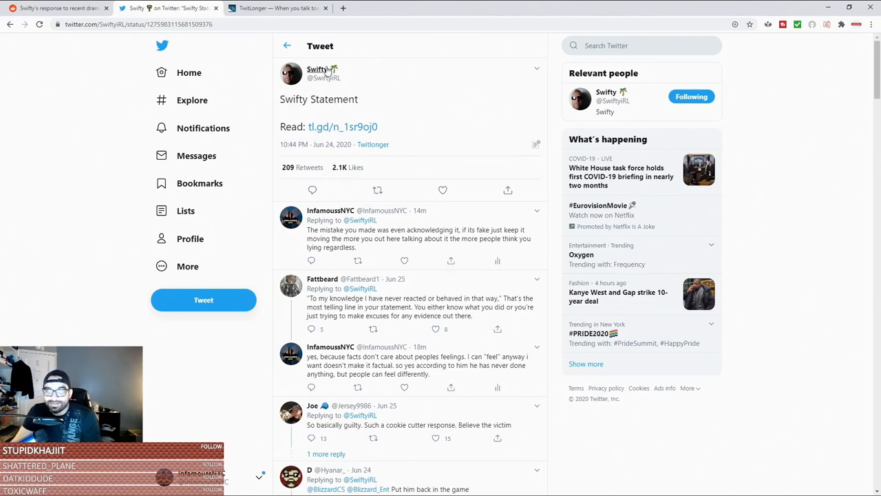
pyautogui.click(278, 8)
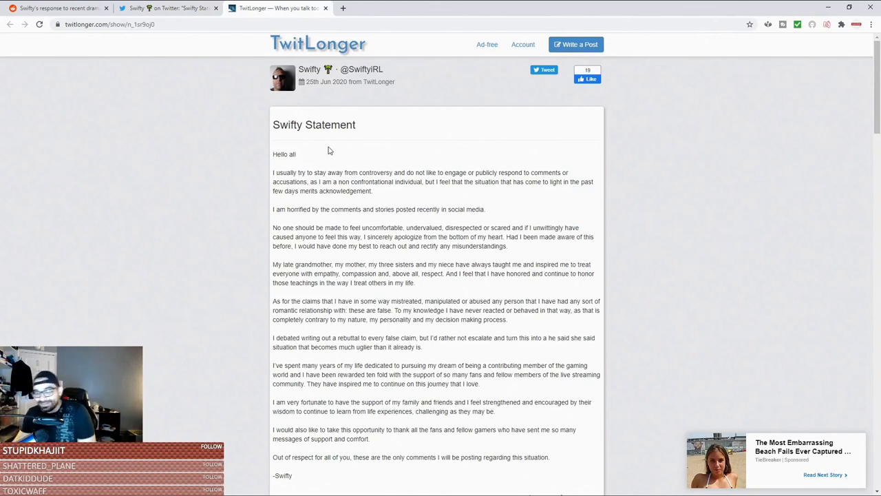
pyautogui.moveTo(374, 196)
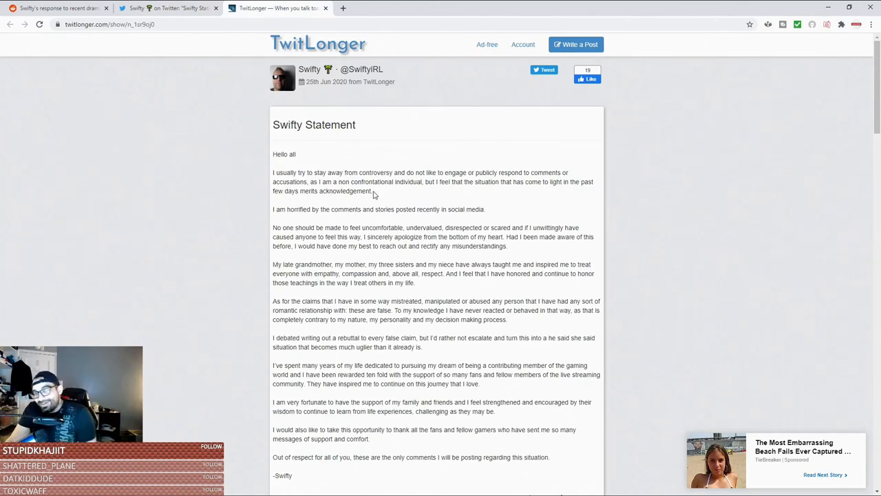
# Go back to Swifty's tweet and bring its reply thread into view.
pyautogui.click(168, 9)
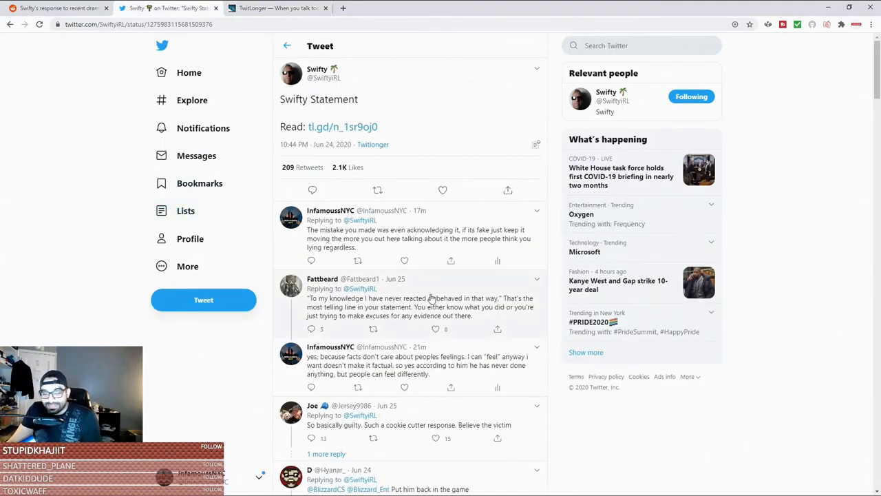
pyautogui.scroll(-3)
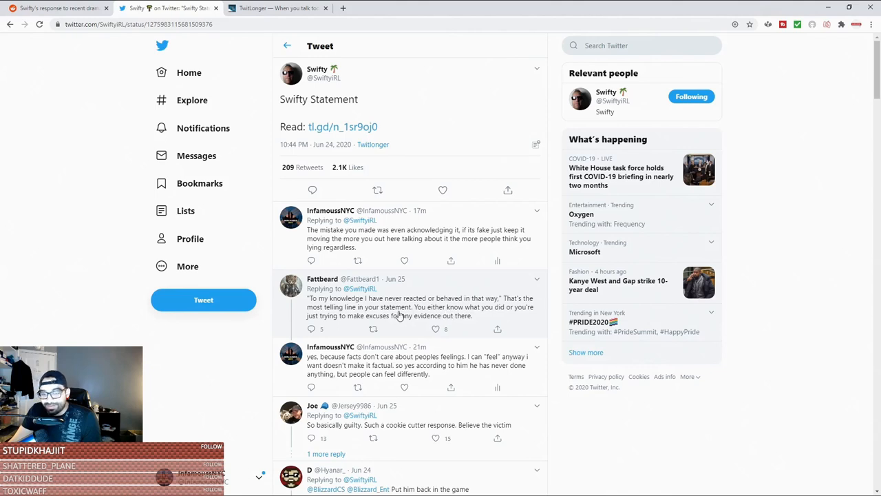
pyautogui.moveTo(446, 315)
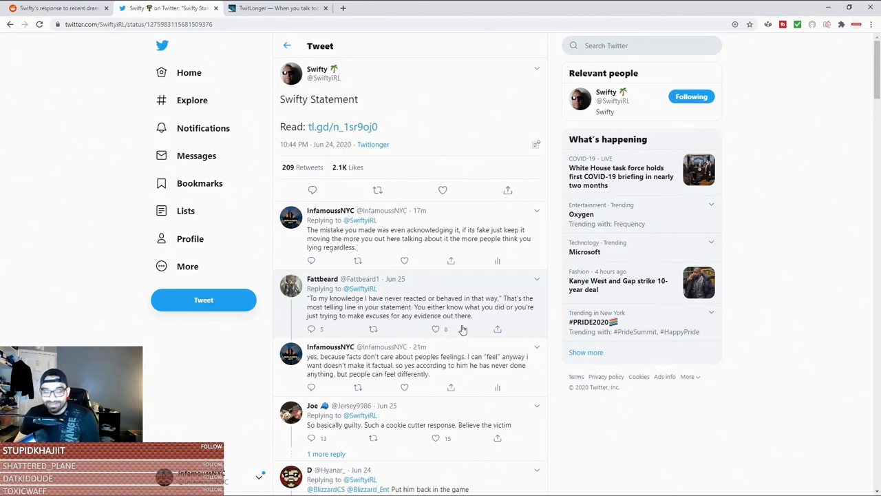
# Switch back to the TwitLonger page showing Swifty's full statement.
pyautogui.click(276, 8)
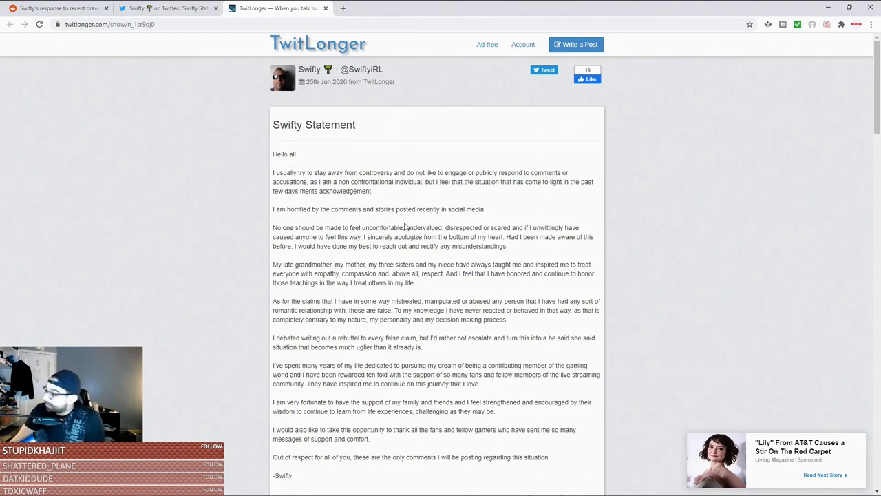
pyautogui.moveTo(416, 237)
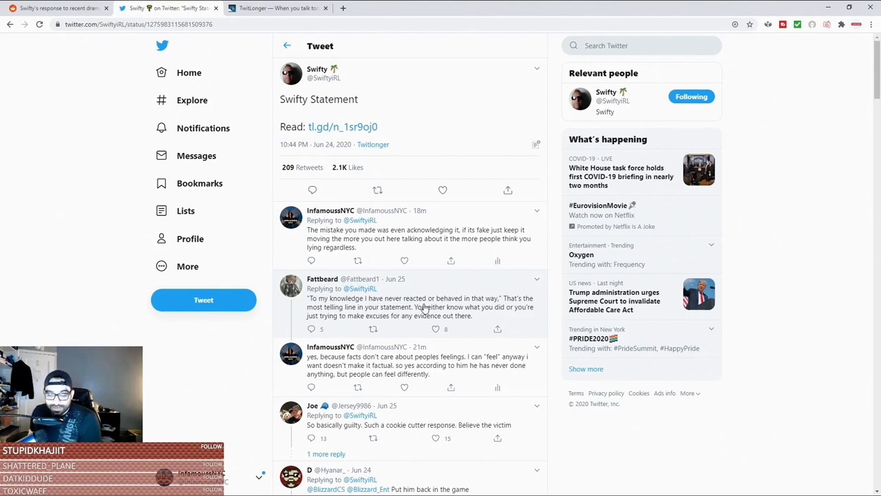
# Bring the replies into view around the 'Put him back in the game' GIF reply.
pyautogui.click(377, 190)
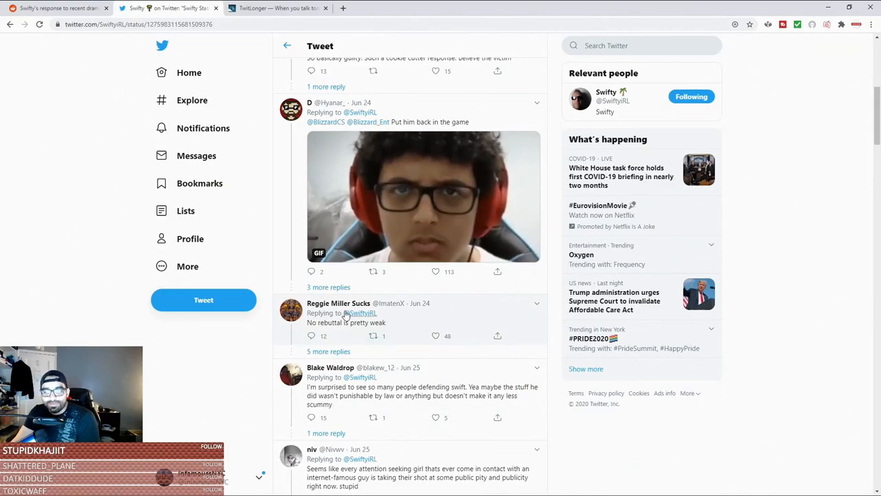
pyautogui.click(435, 337)
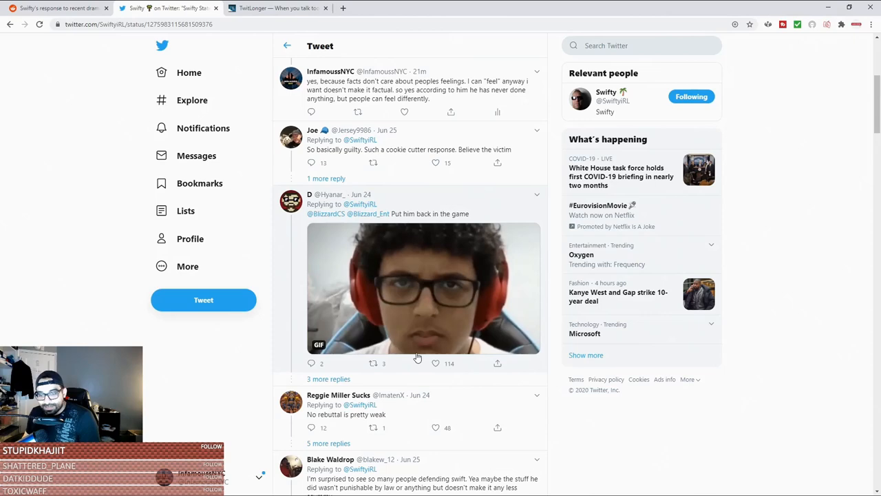
pyautogui.scroll(-3)
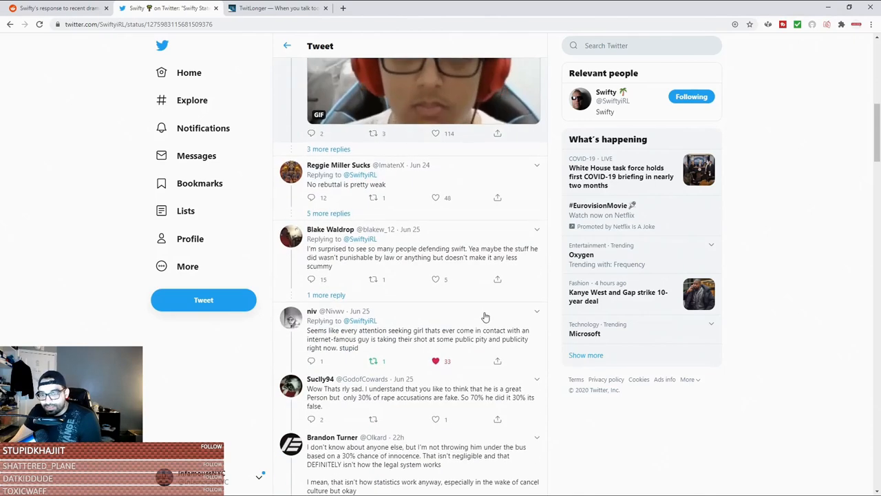
pyautogui.scroll(-3)
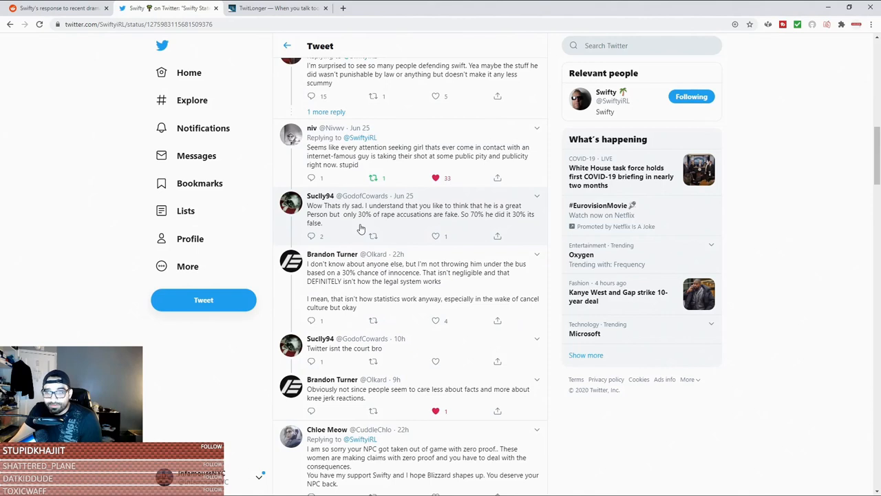
pyautogui.moveTo(510, 223)
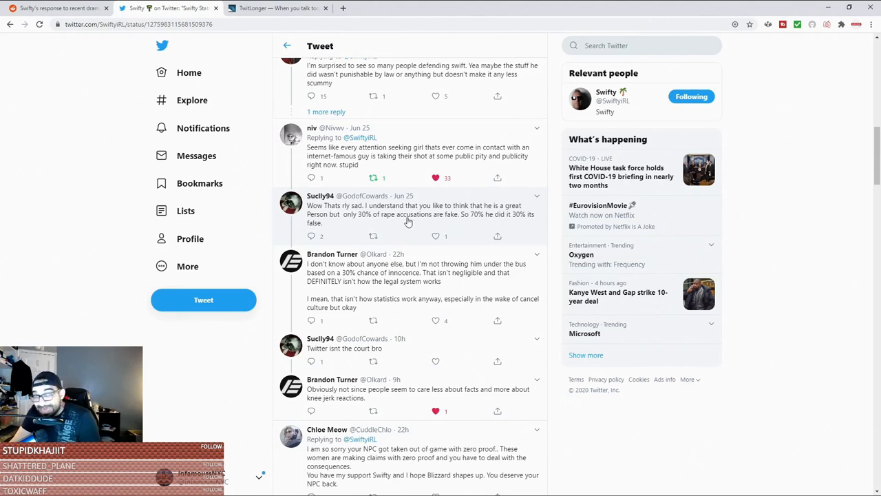
pyautogui.moveTo(377, 223)
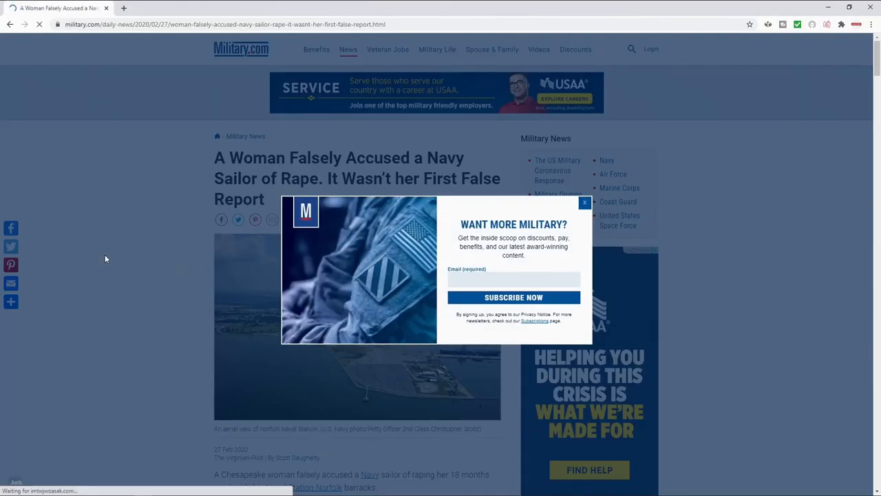
# Dismiss the 'Want more Military?' pop-up, then bring up the NYT Tulsa article.
pyautogui.click(583, 203)
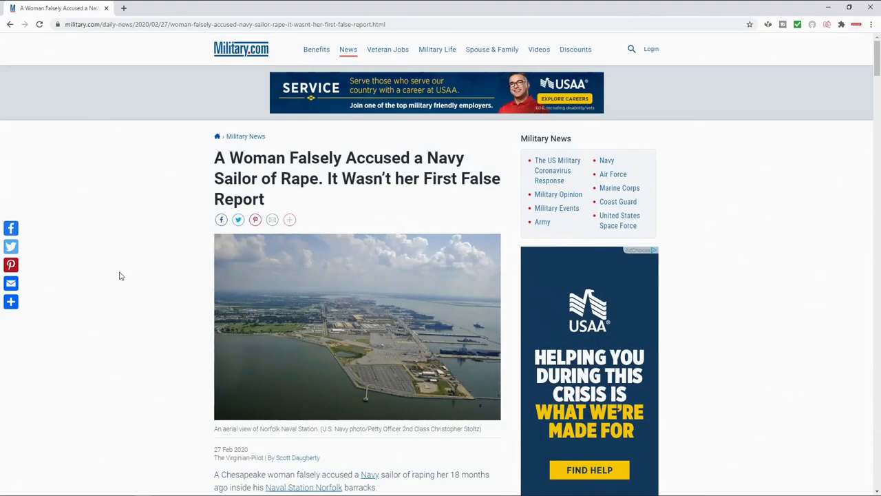
pyautogui.moveTo(60, 358)
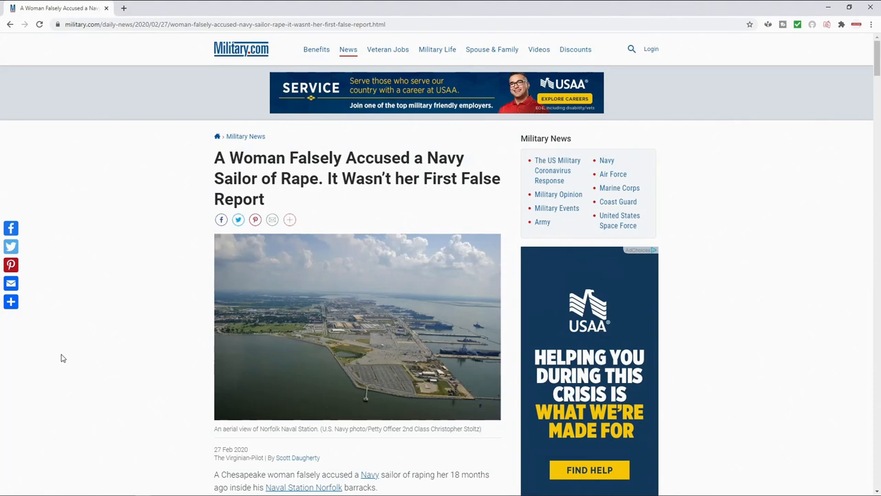
pyautogui.click(278, 9)
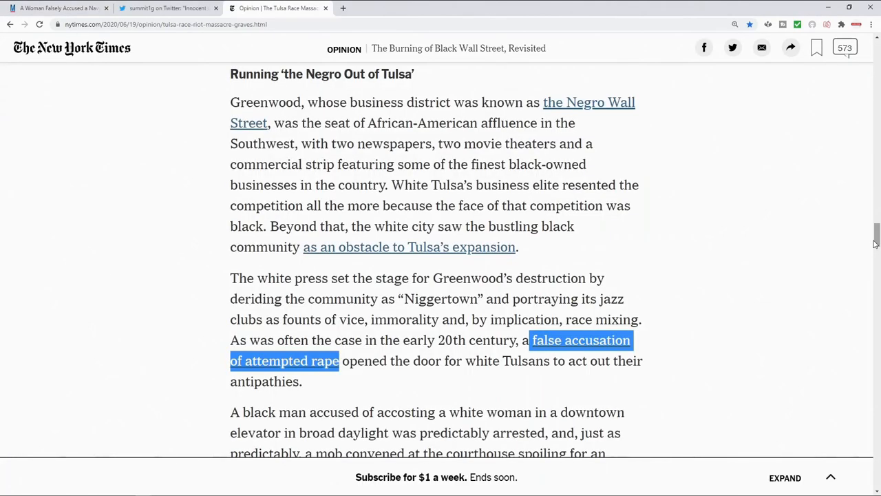
# View the Fox News clip on a falsely accused student, then return to Swifty's replies.
pyautogui.click(168, 9)
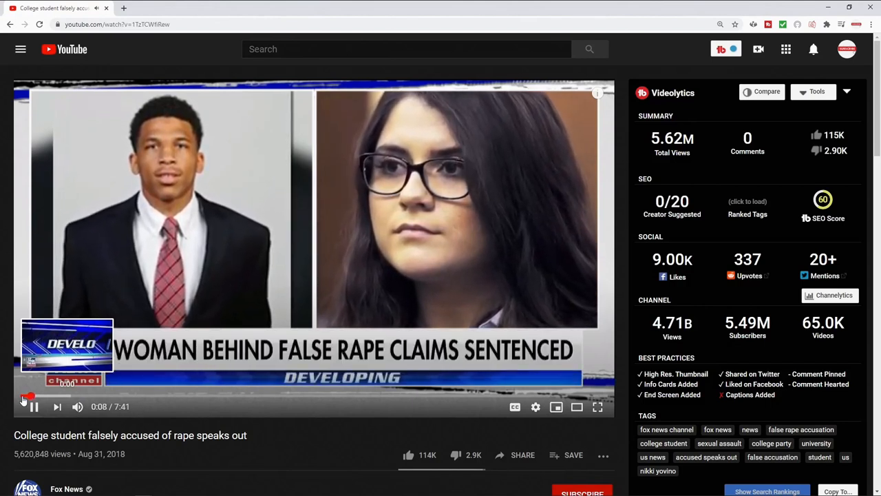
pyautogui.click(168, 8)
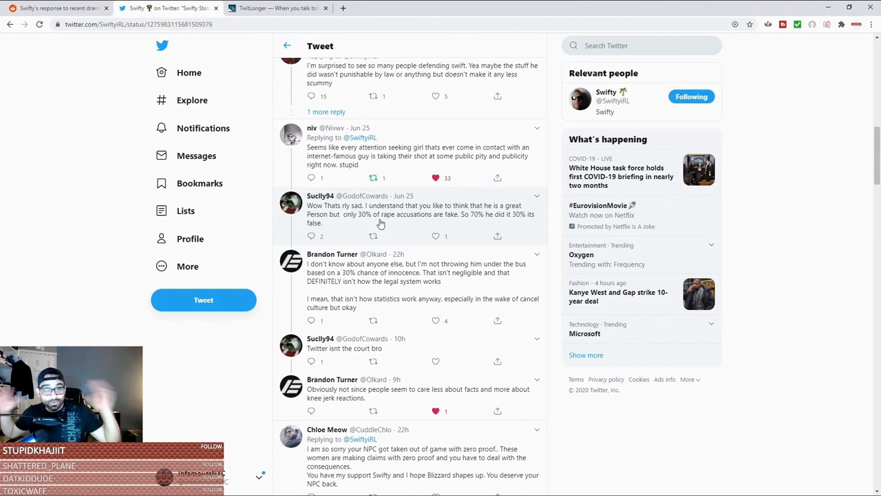